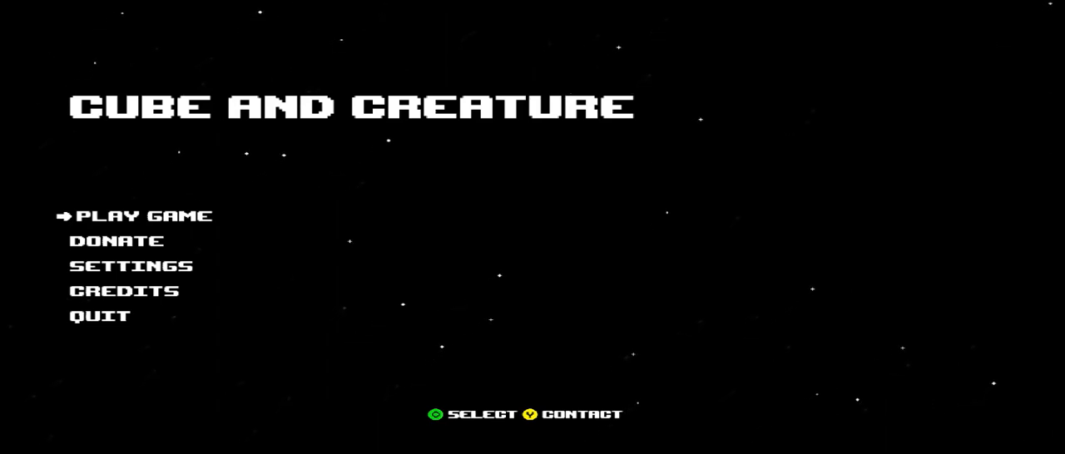
left_click(143, 214)
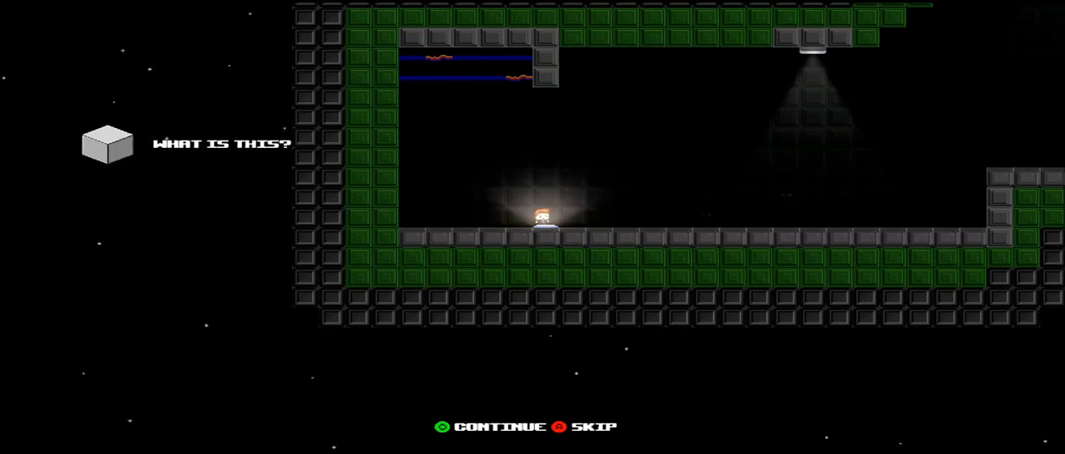
left_click(498, 426)
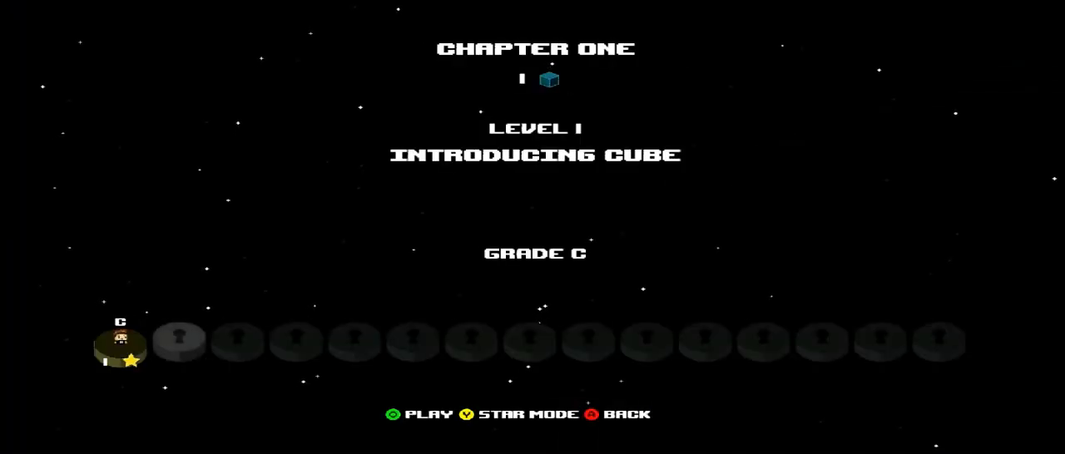
left_click(423, 413)
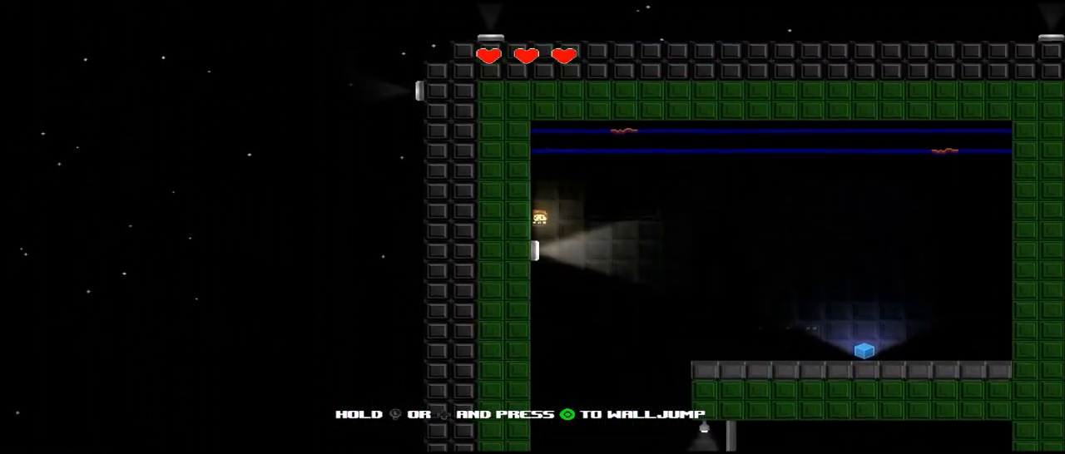
key("space")
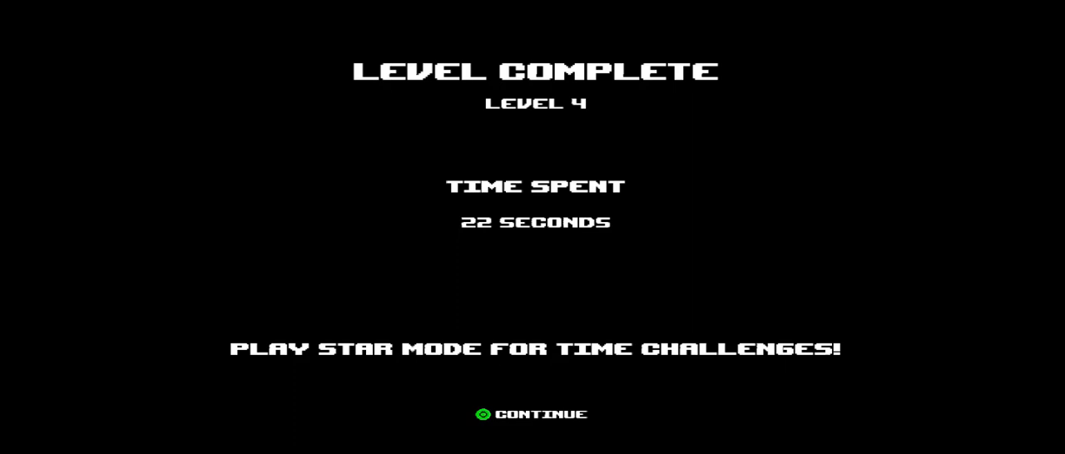
left_click(535, 413)
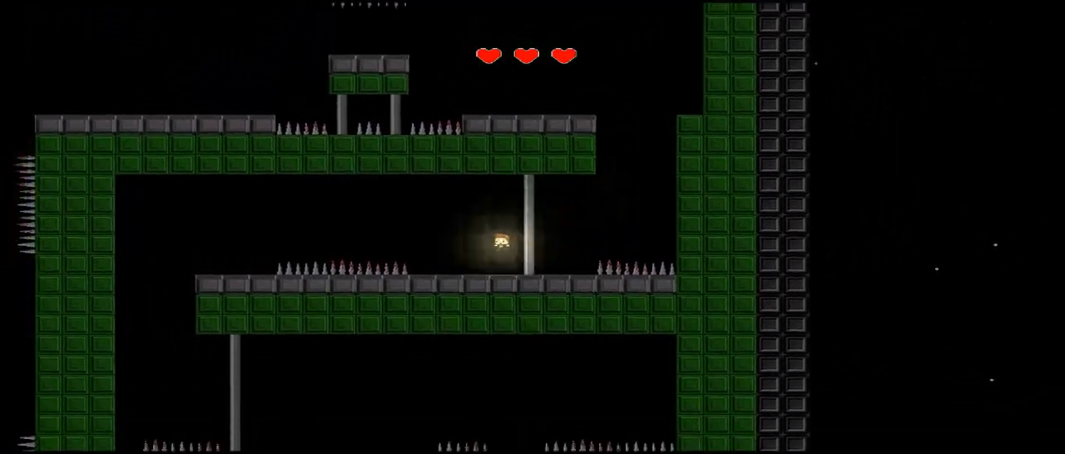
key("Left")
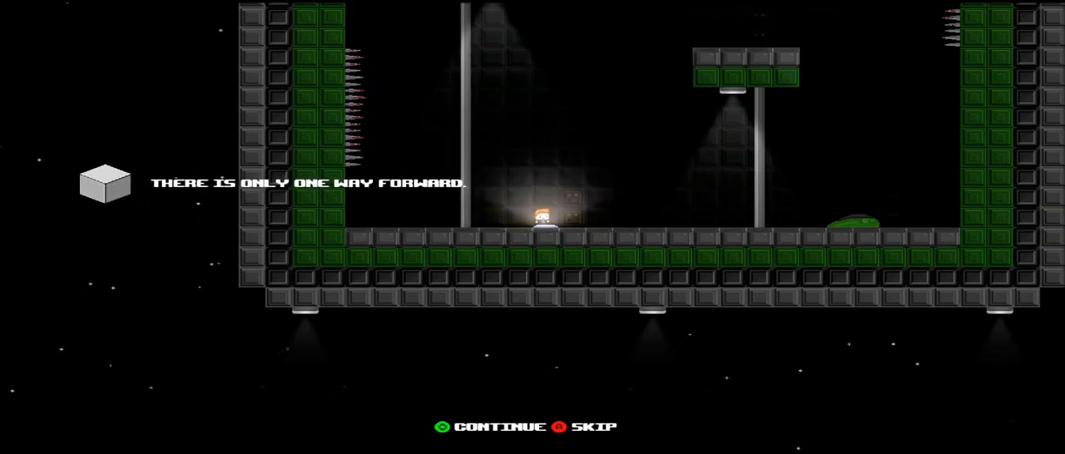
left_click(499, 426)
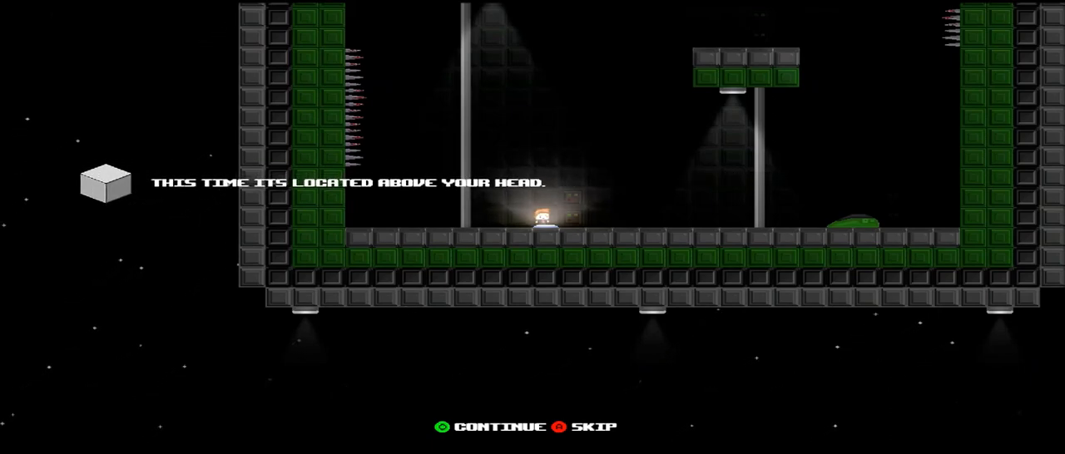
left_click(499, 426)
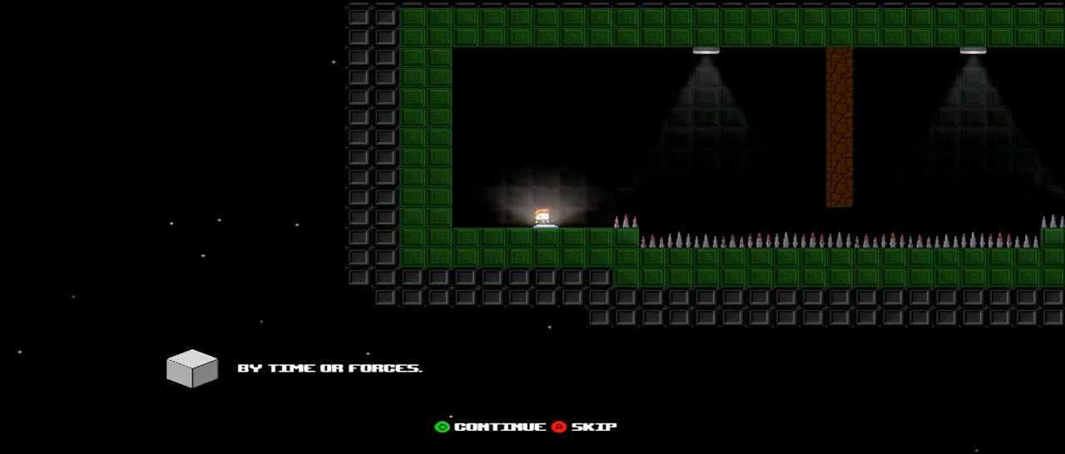
left_click(499, 426)
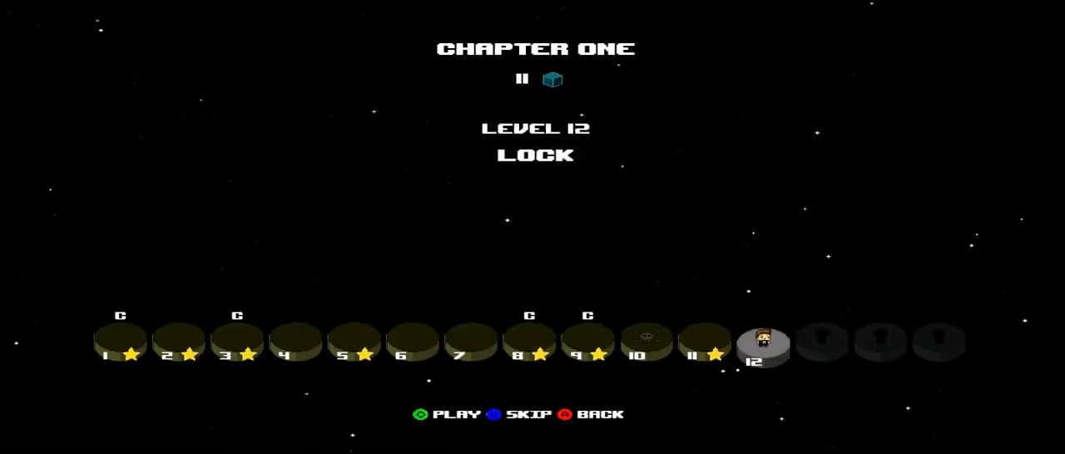
left_click(453, 413)
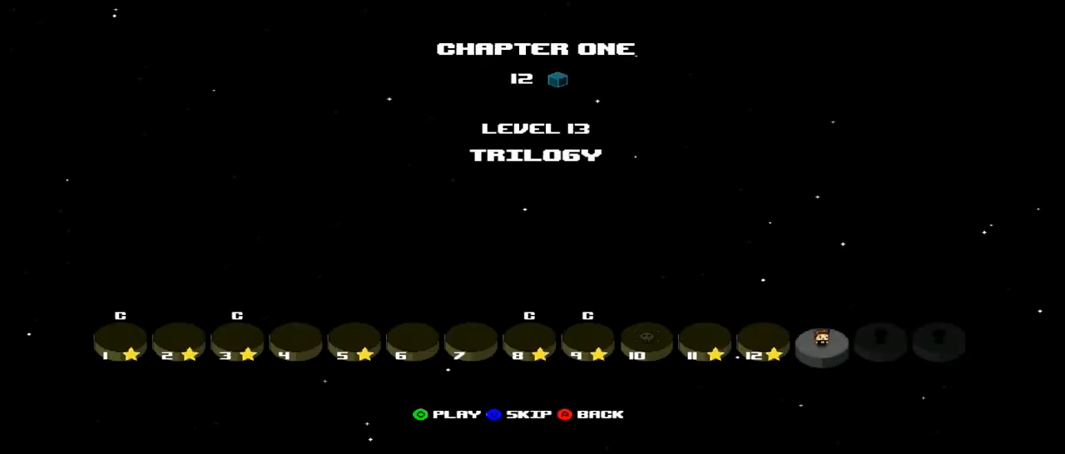
left_click(444, 413)
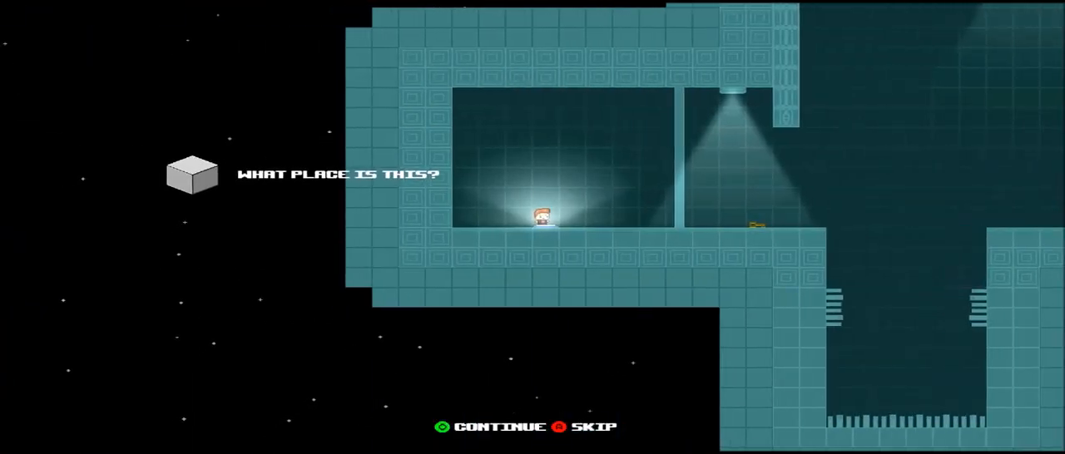
left_click(498, 426)
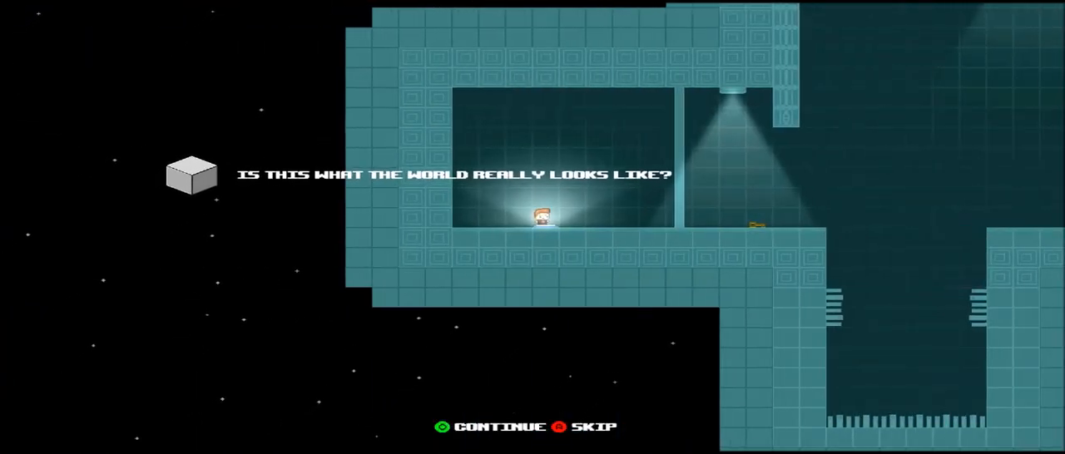
left_click(499, 426)
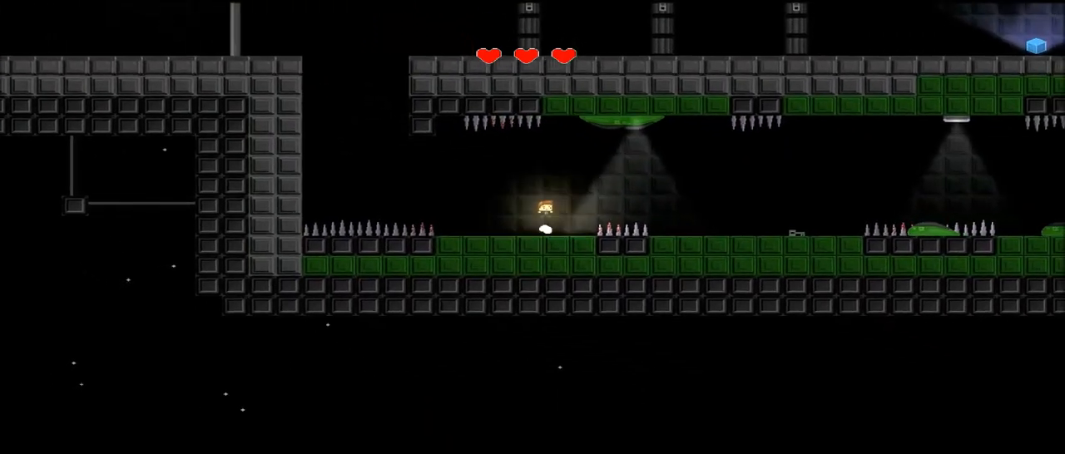
key("left")
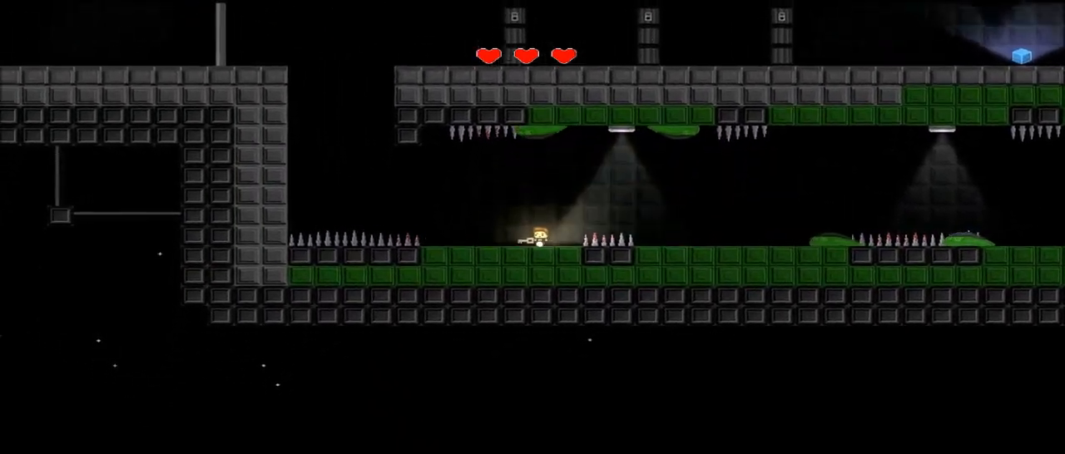